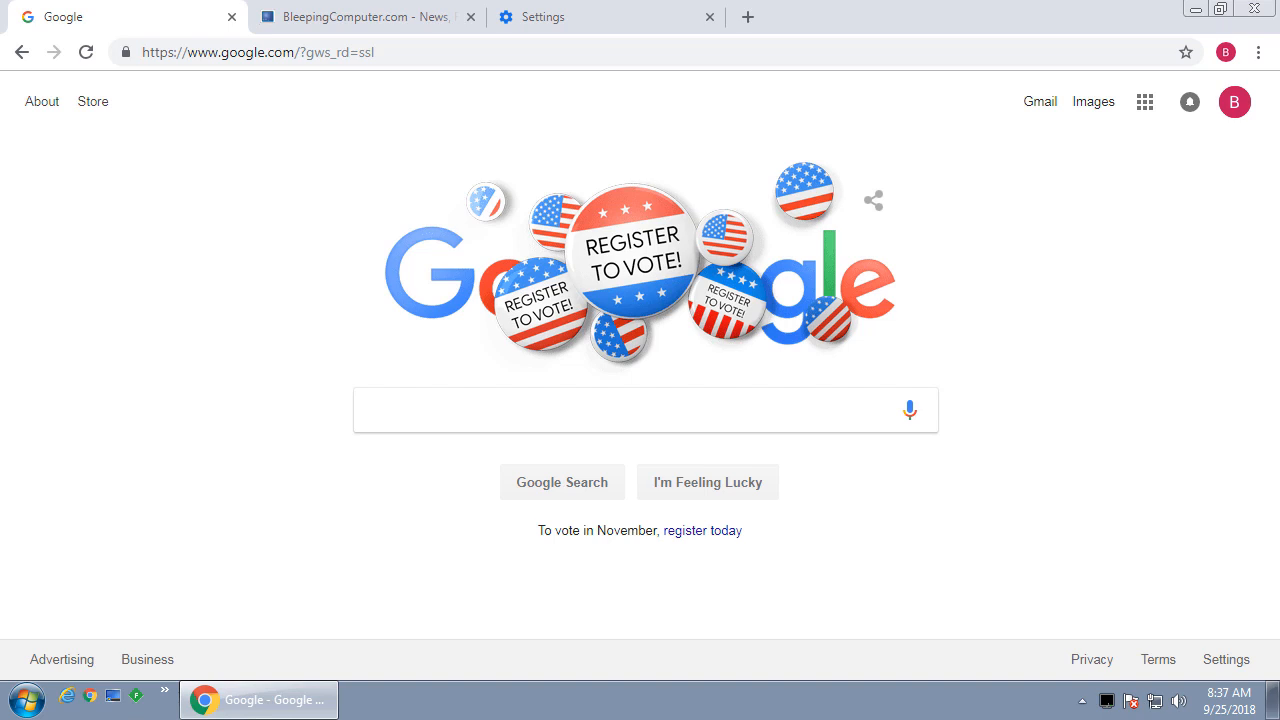
{"action": "mouse_move", "coordinate": [824, 310]}
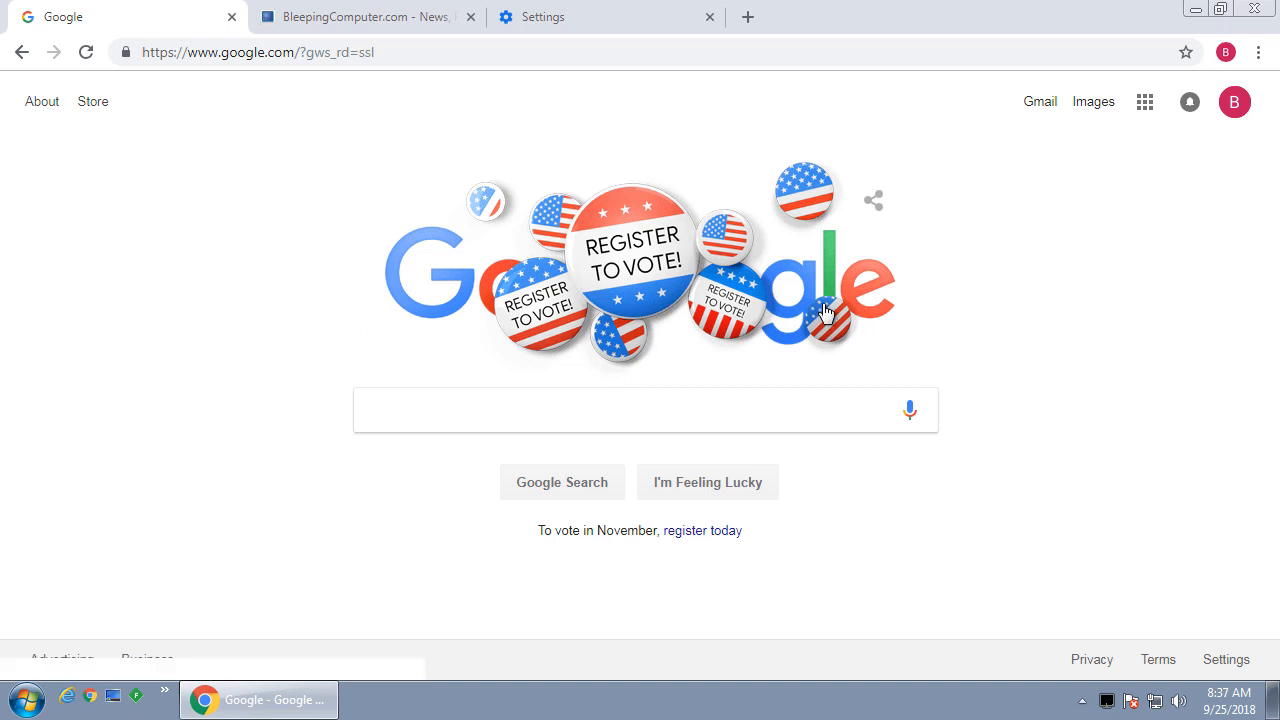
- Check the signed-in Google account, then confirm BleepingComputer shows a logged-in member
{"action": "left_click", "coordinate": [1234, 100]}
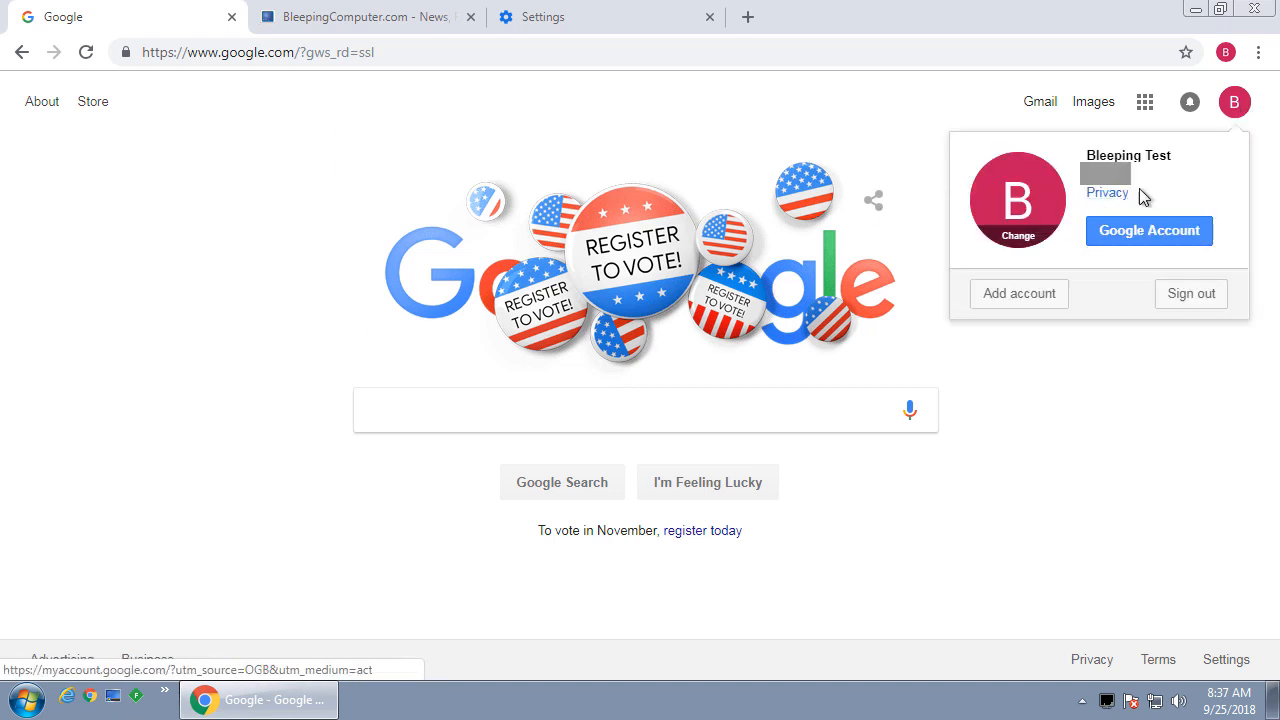
{"action": "left_click", "coordinate": [360, 16]}
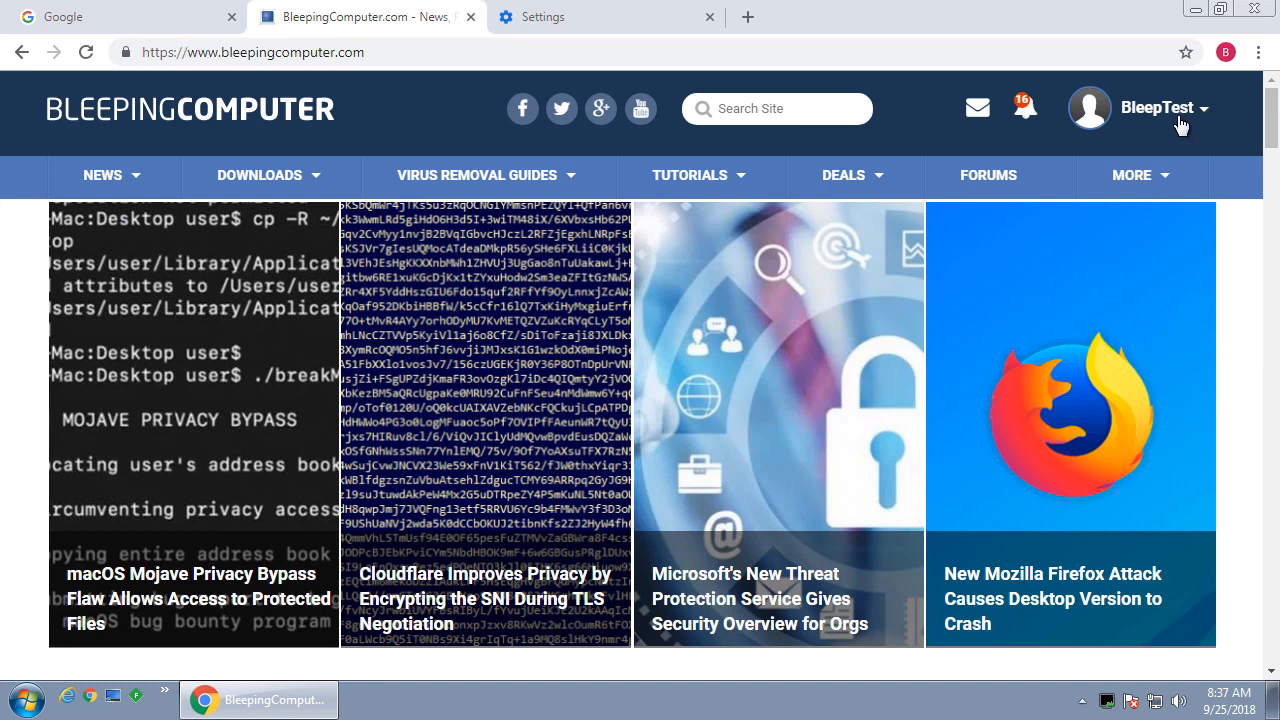
{"action": "left_click", "coordinate": [1156, 108]}
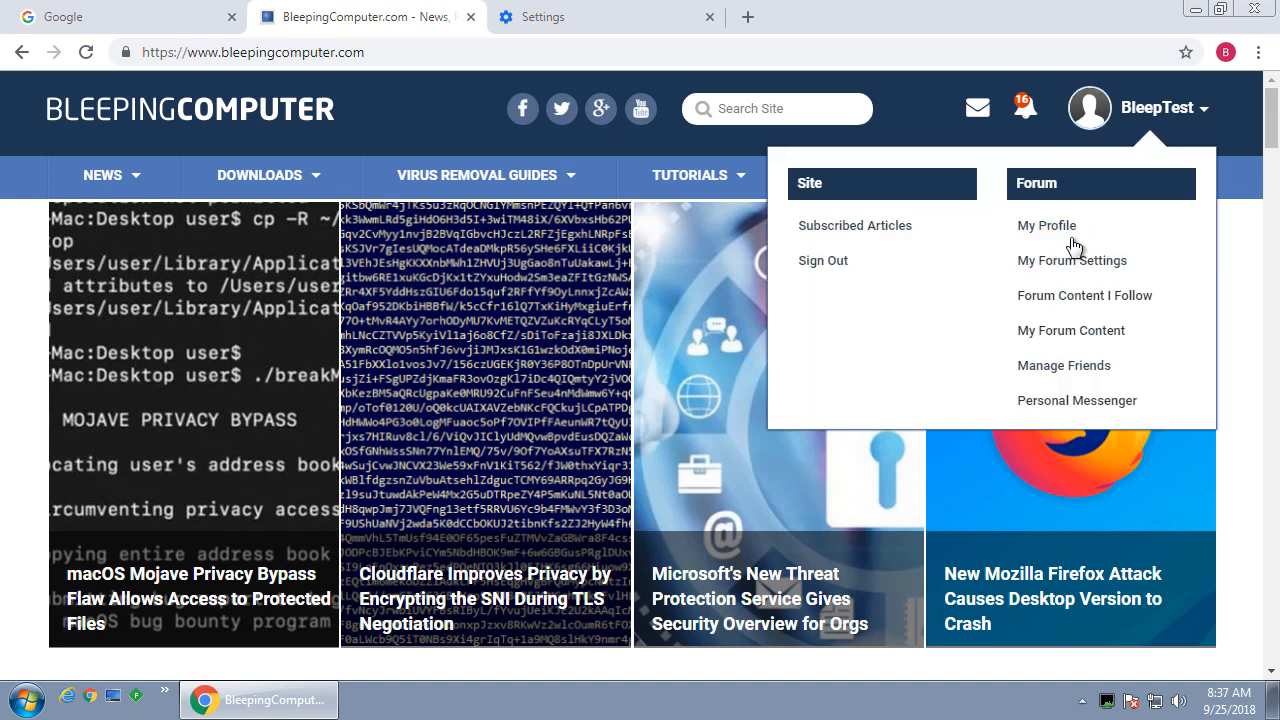
{"action": "mouse_move", "coordinate": [430, 126]}
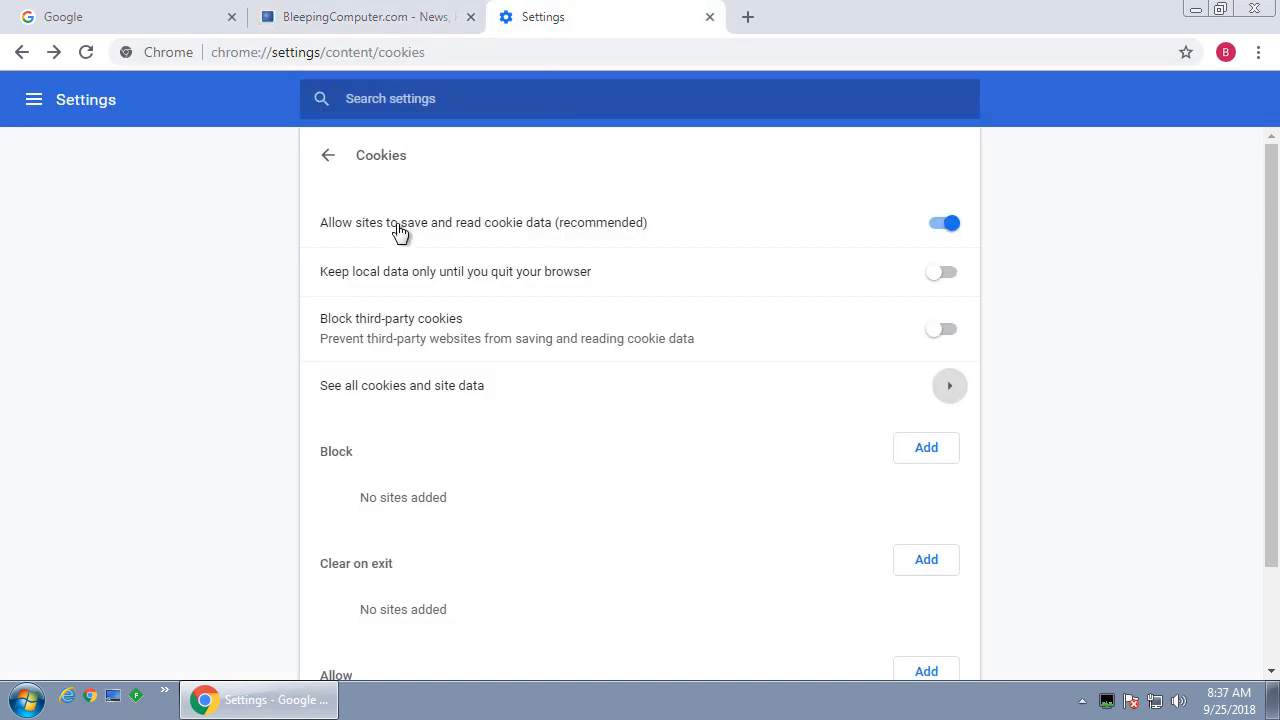
- View all stored cookies and site data, then go back up through cookie and content settings
{"action": "left_click", "coordinate": [948, 384]}
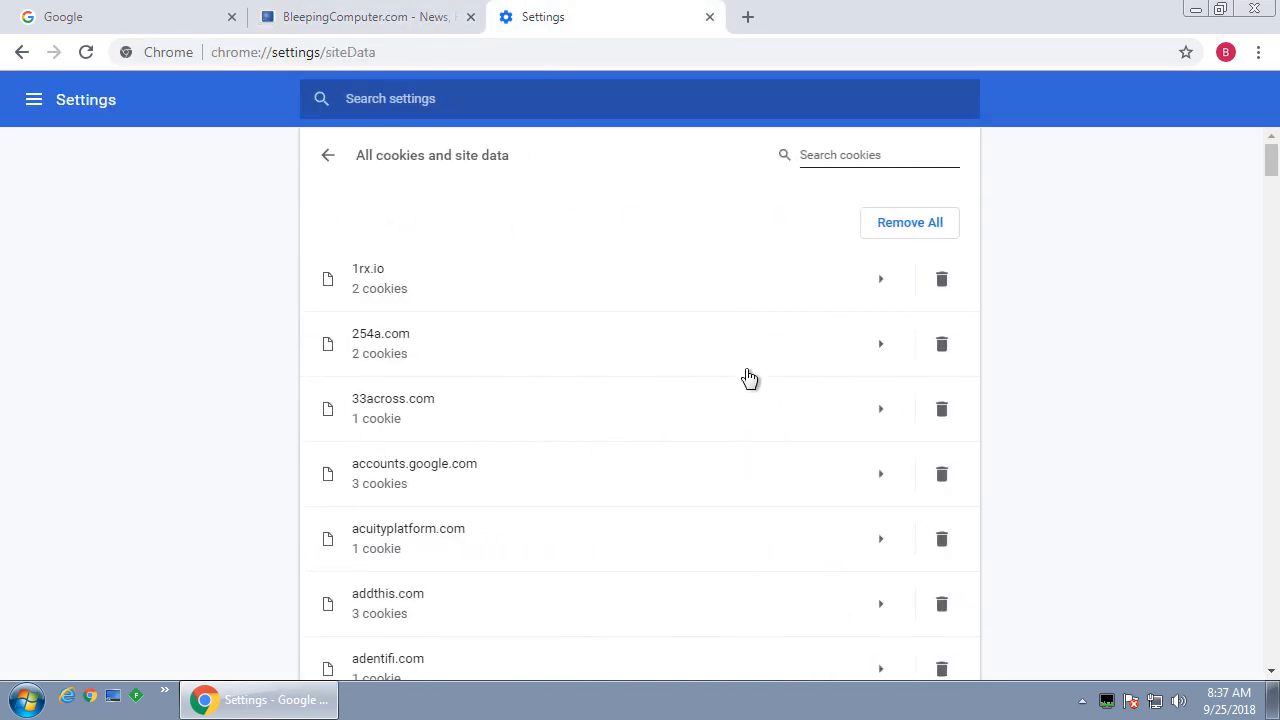
{"action": "mouse_move", "coordinate": [540, 320]}
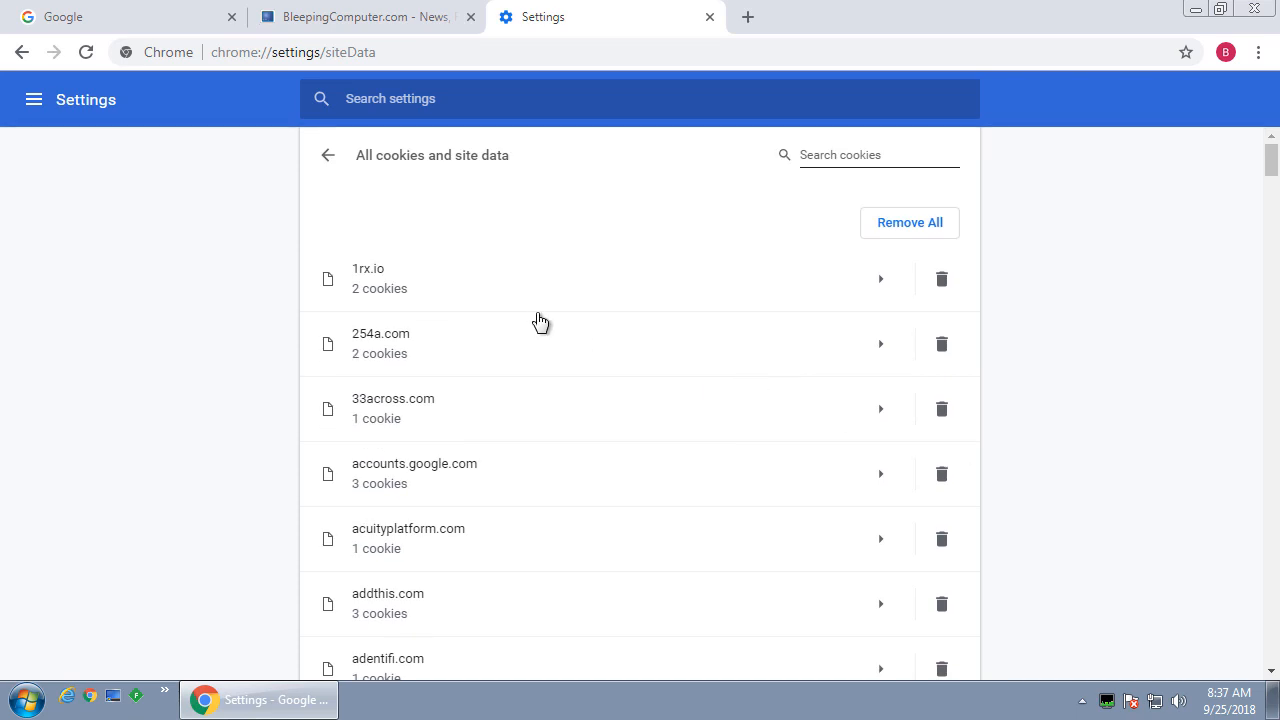
{"action": "mouse_move", "coordinate": [1268, 62]}
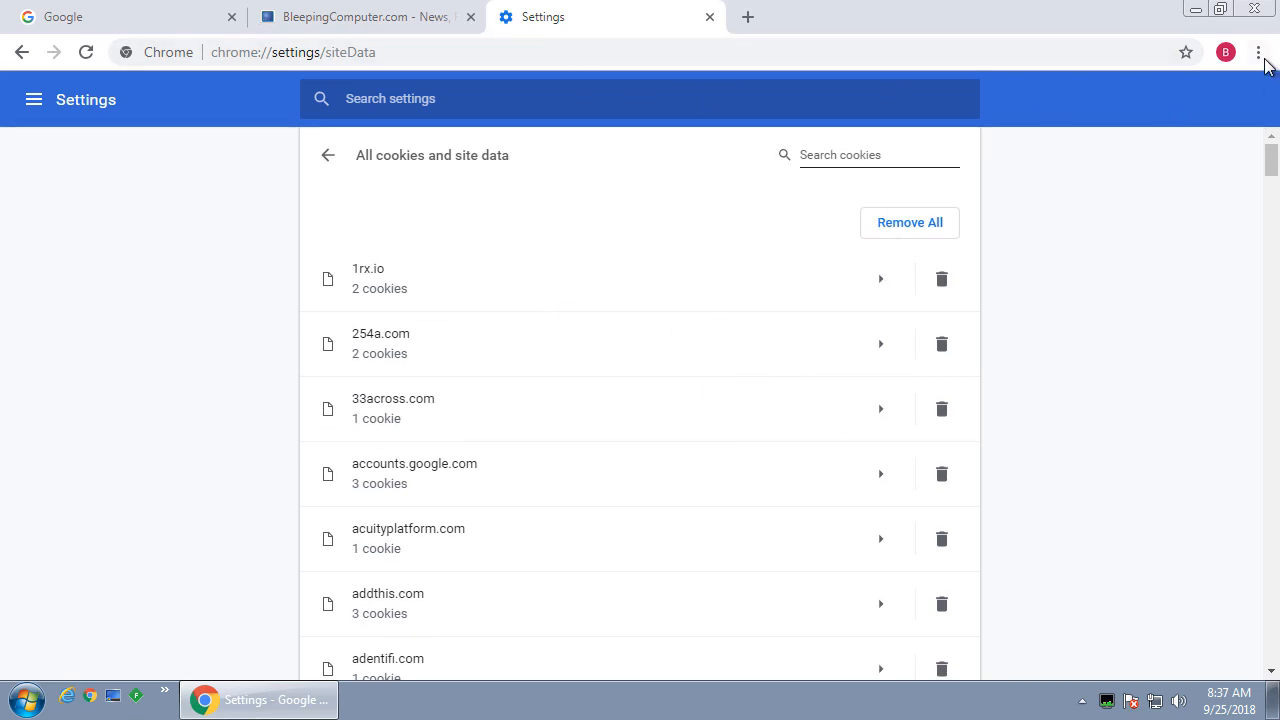
{"action": "left_click", "coordinate": [328, 156]}
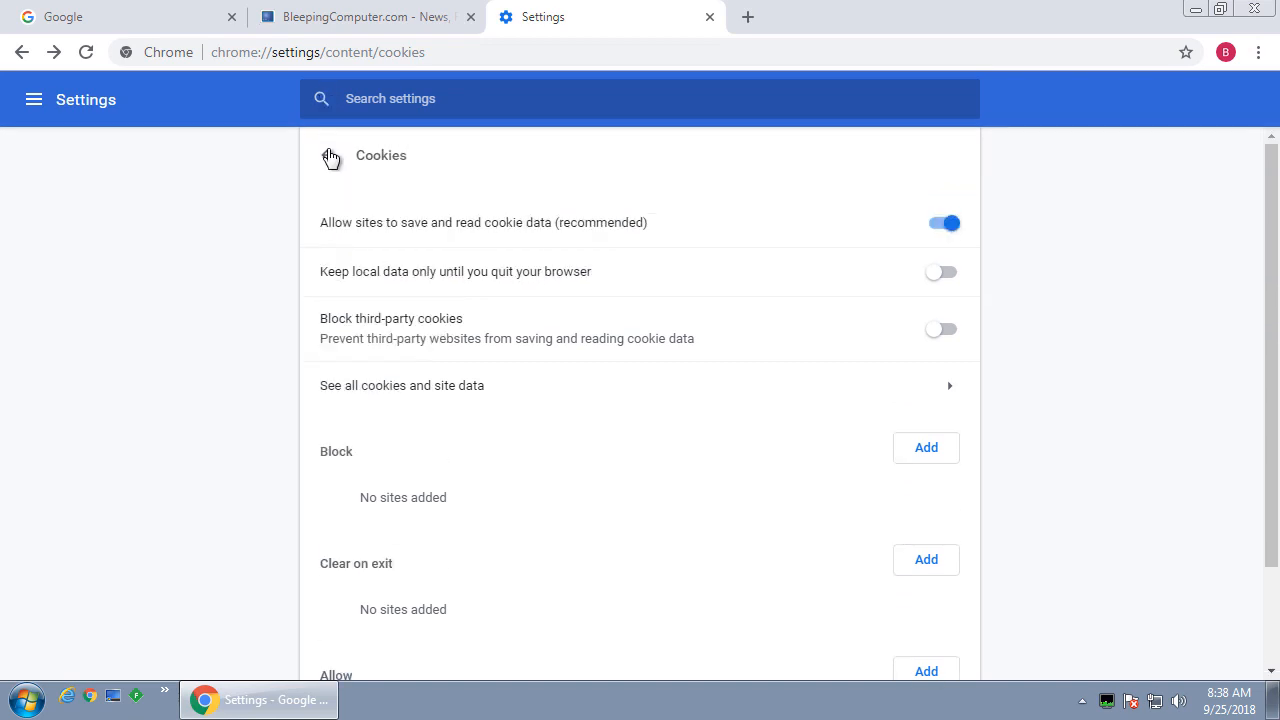
{"action": "left_click", "coordinate": [22, 52]}
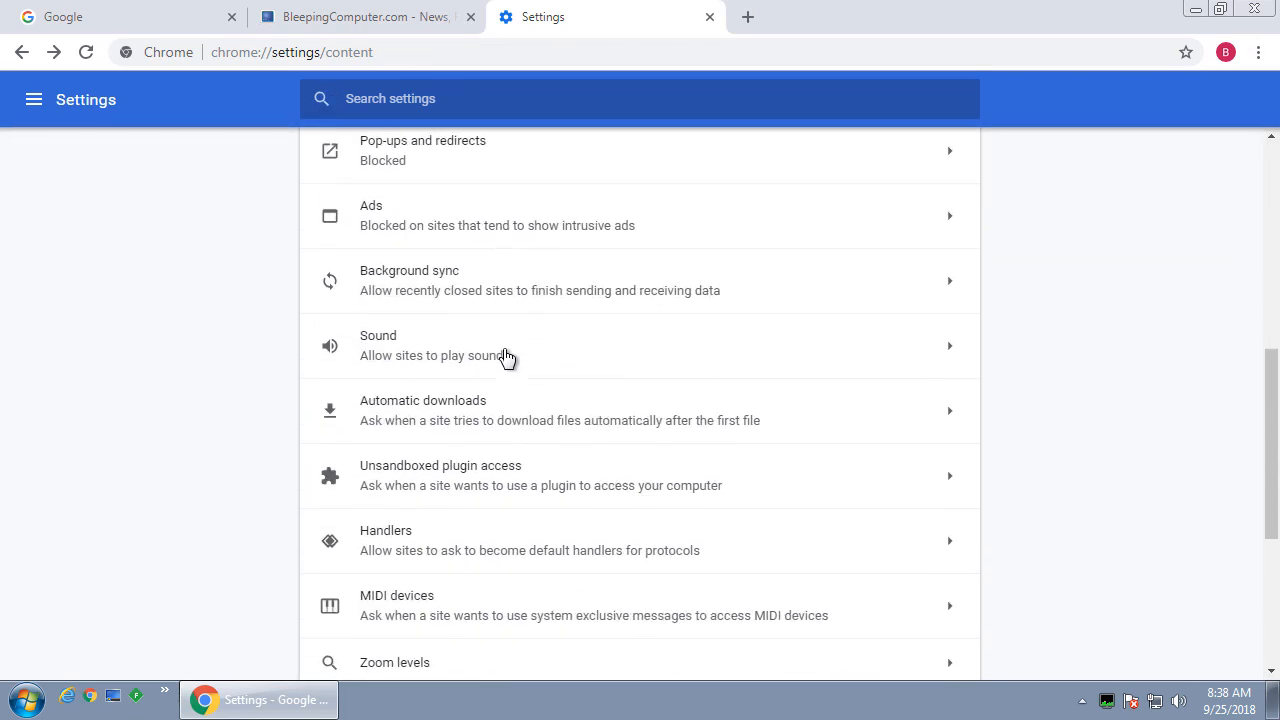
{"action": "scroll", "scroll_direction": "up", "scroll_amount": 3}
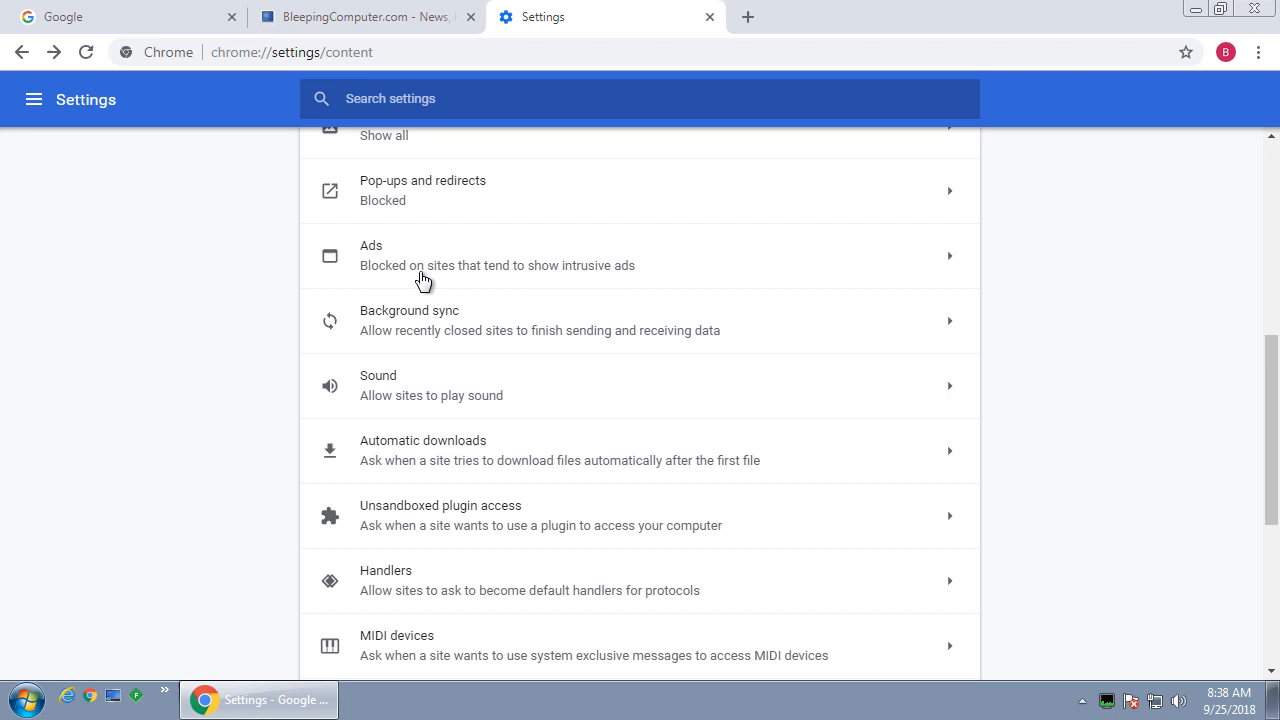
{"action": "left_click", "coordinate": [22, 52]}
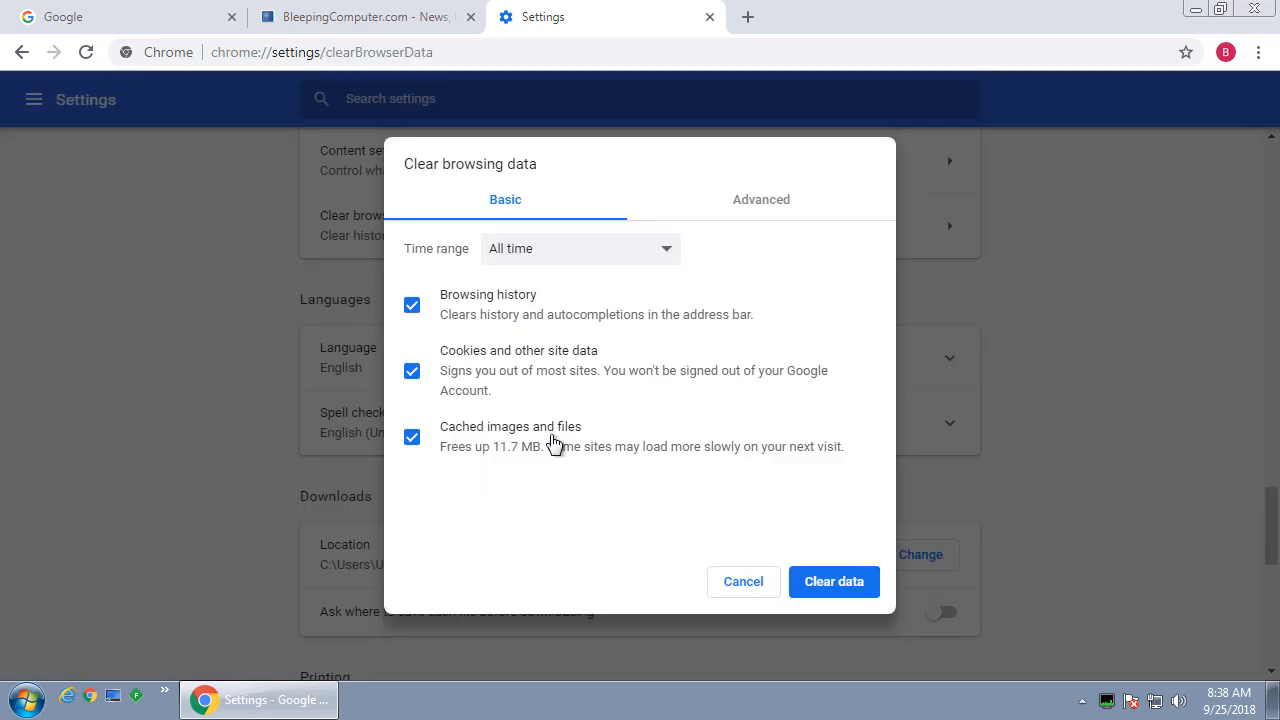
{"action": "mouse_move", "coordinate": [506, 400]}
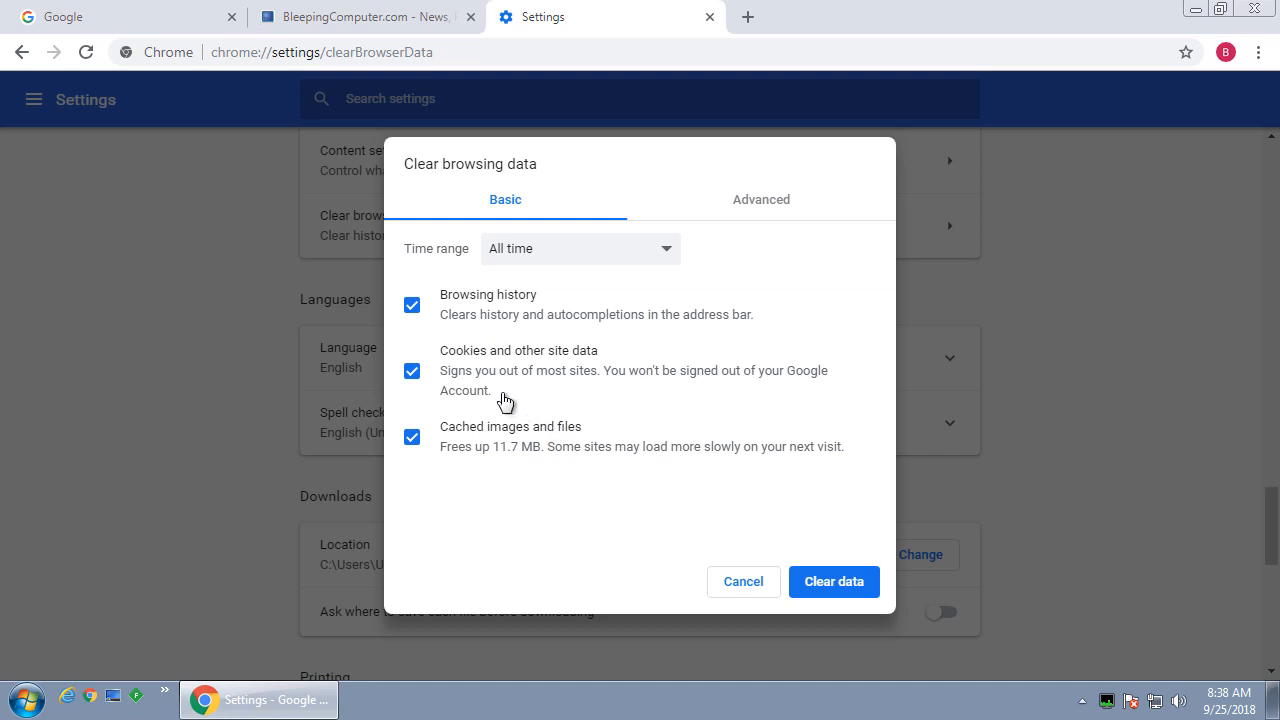
{"action": "mouse_move", "coordinate": [600, 402]}
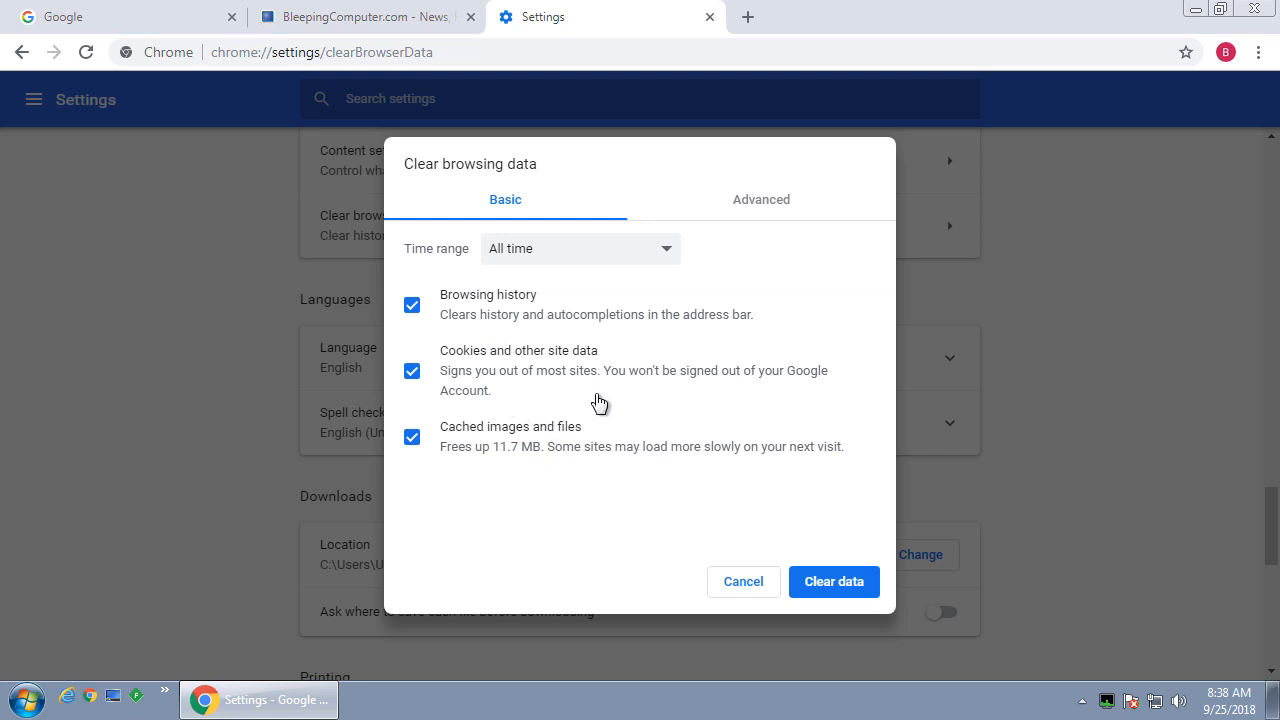
{"action": "mouse_move", "coordinate": [792, 390]}
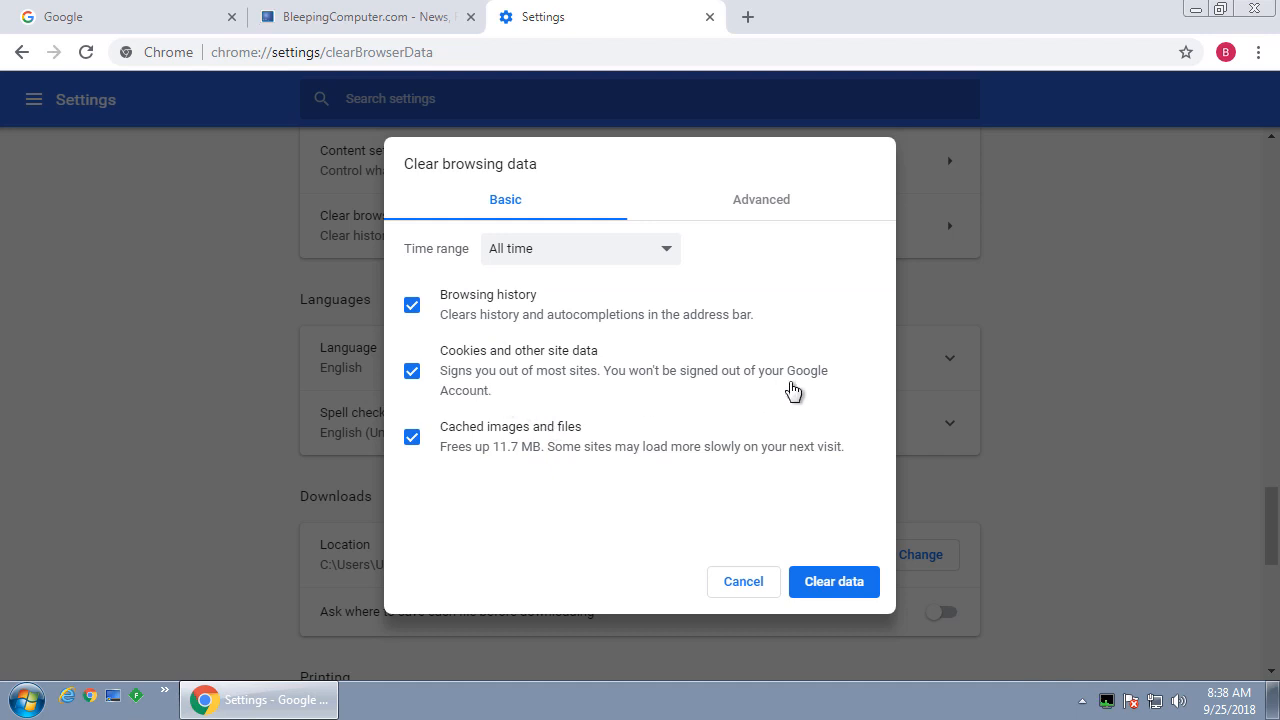
{"action": "mouse_move", "coordinate": [902, 602]}
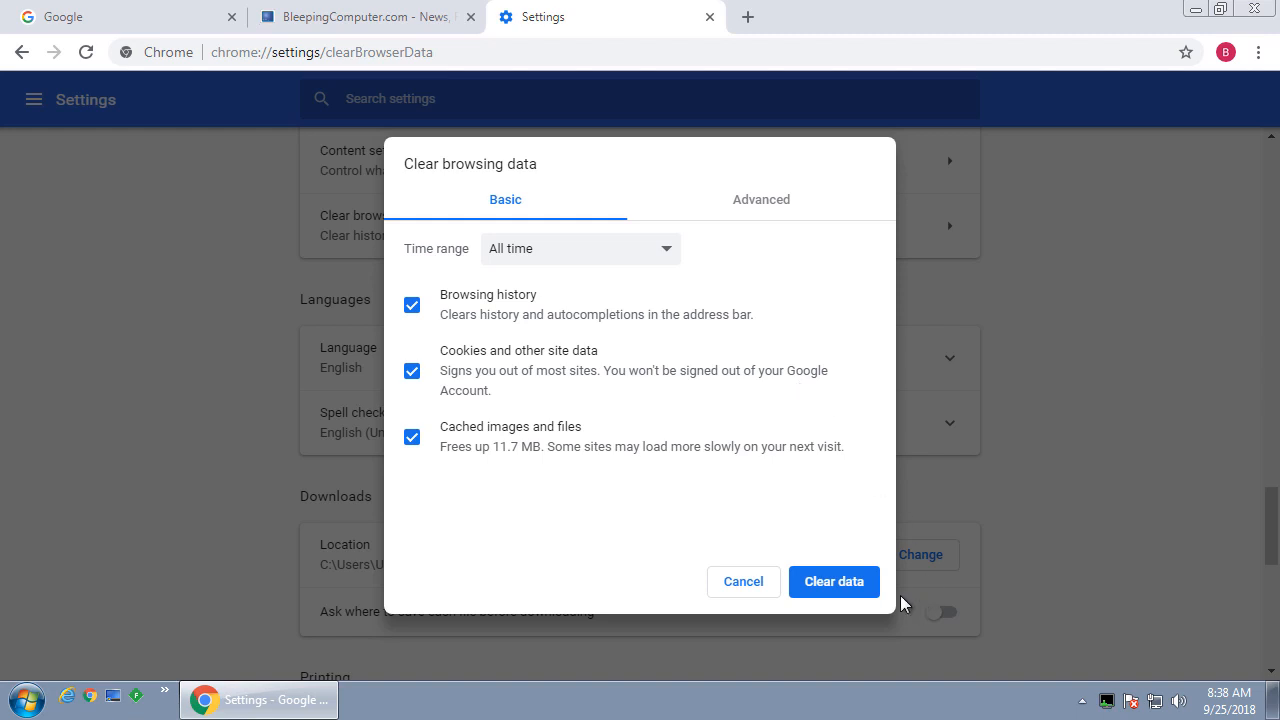
- Clear history, cookies and cached files for All time and close the Clear browsing data dialog
{"action": "left_click", "coordinate": [832, 580]}
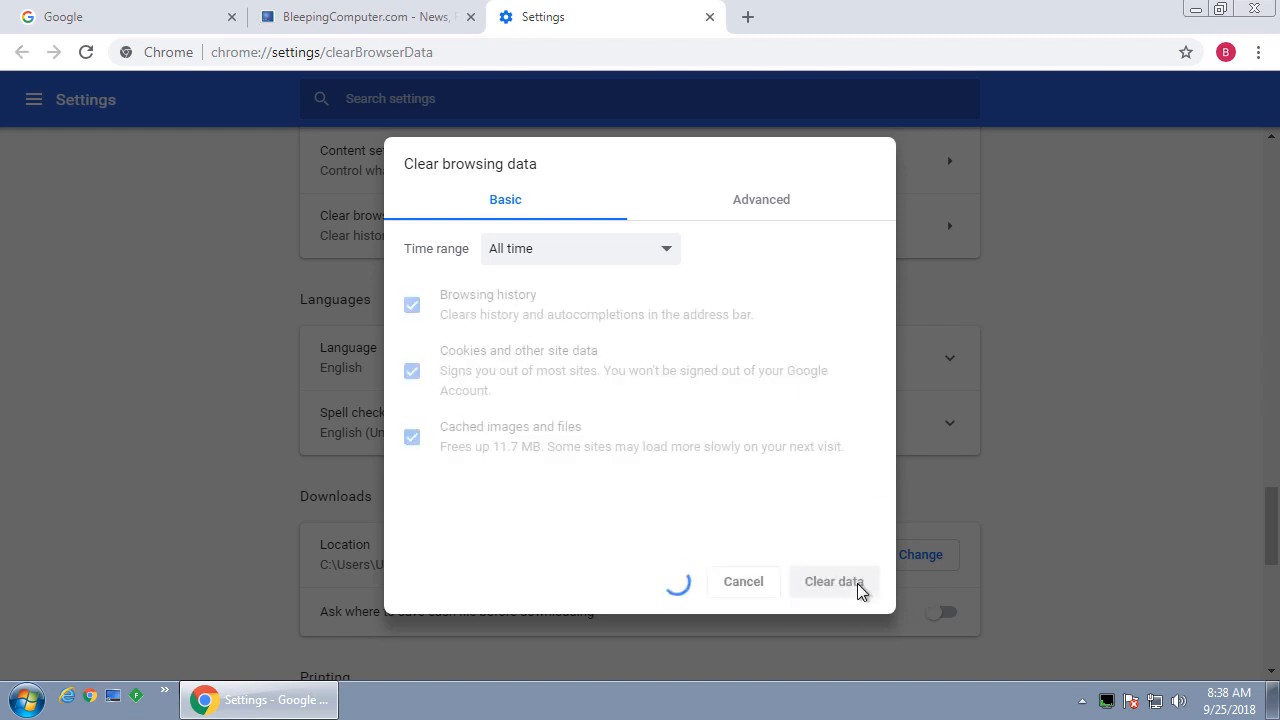
{"action": "left_click", "coordinate": [832, 580]}
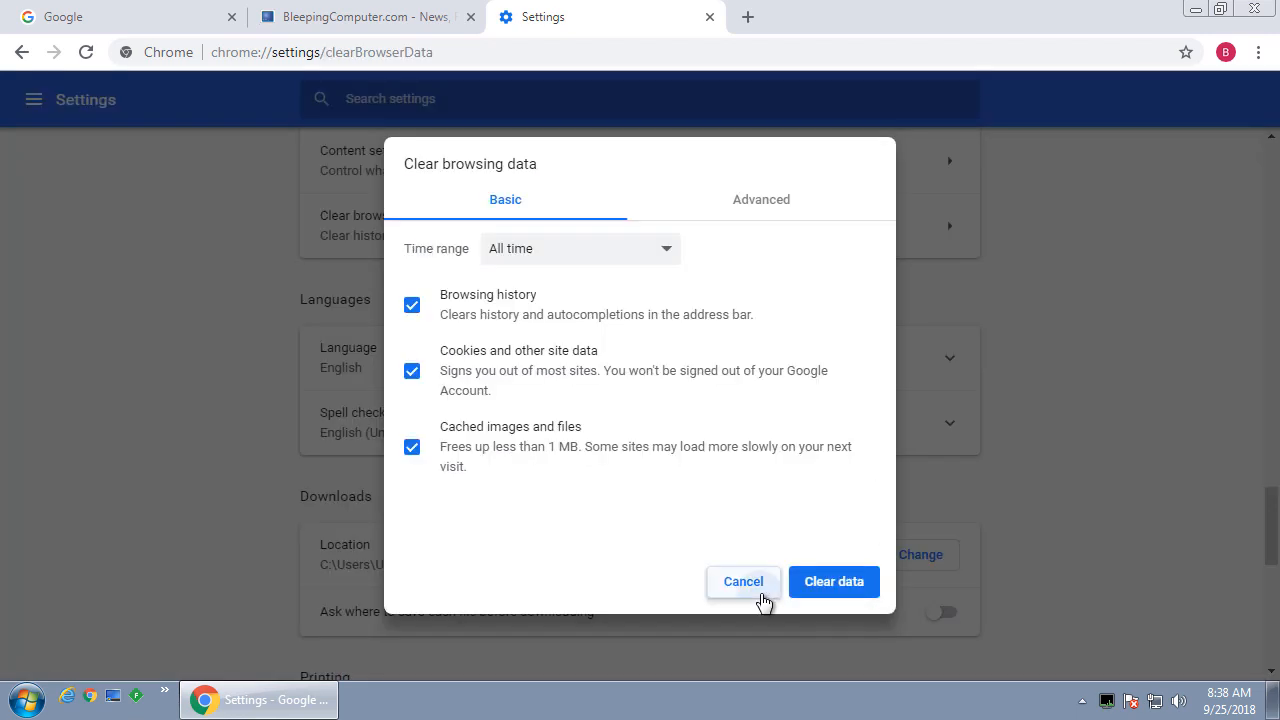
{"action": "left_click", "coordinate": [744, 580]}
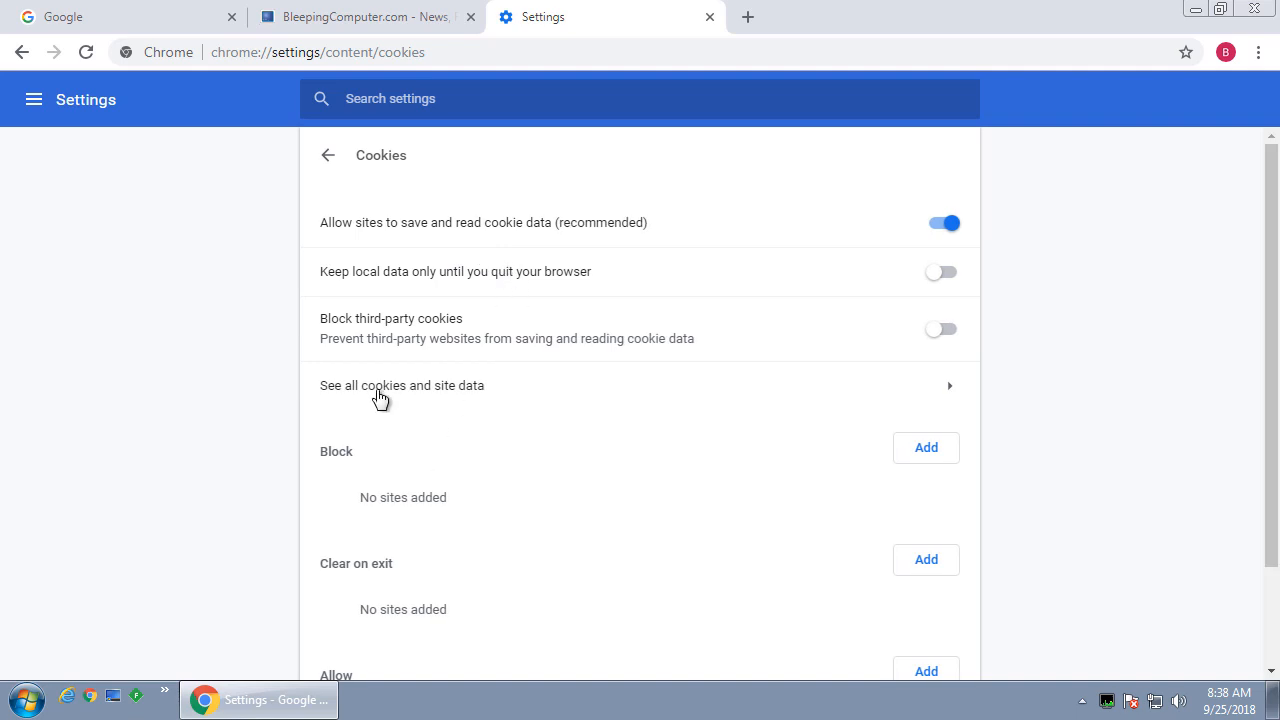
- Inspect the remaining google.com and youtube.com cookie entries, then return to the Google tab
{"action": "left_click", "coordinate": [400, 384]}
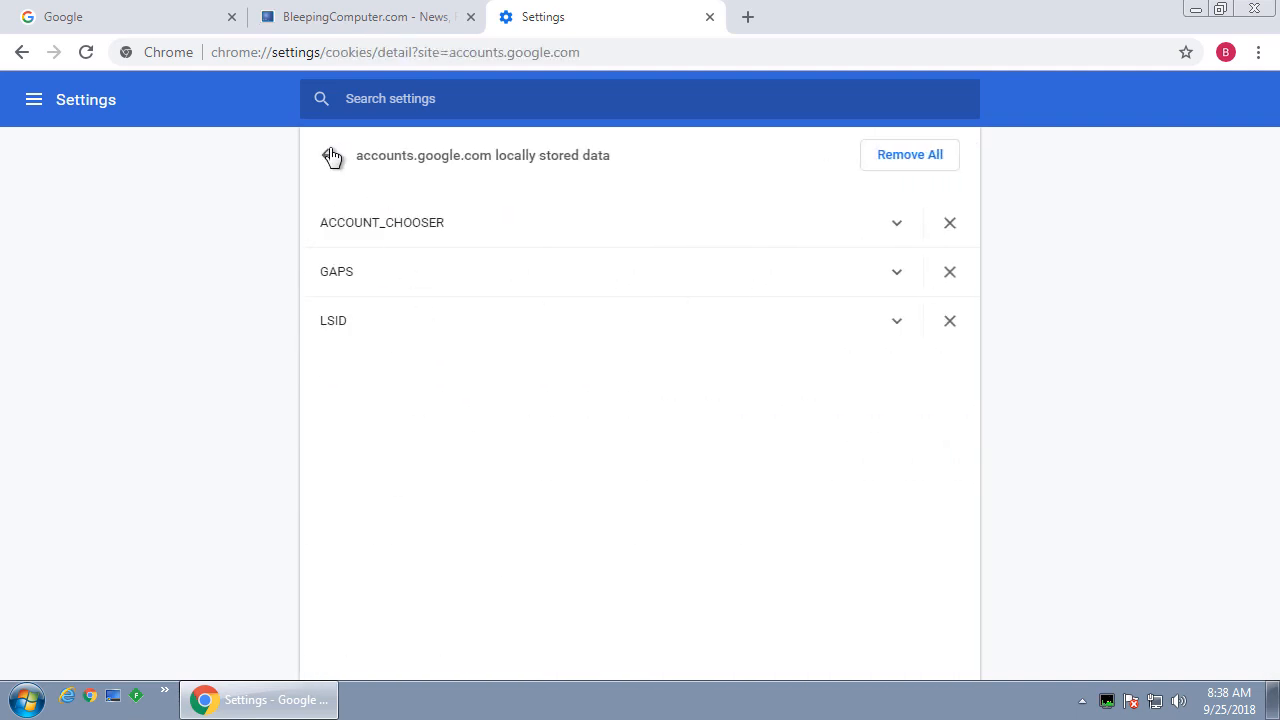
{"action": "left_click", "coordinate": [332, 156]}
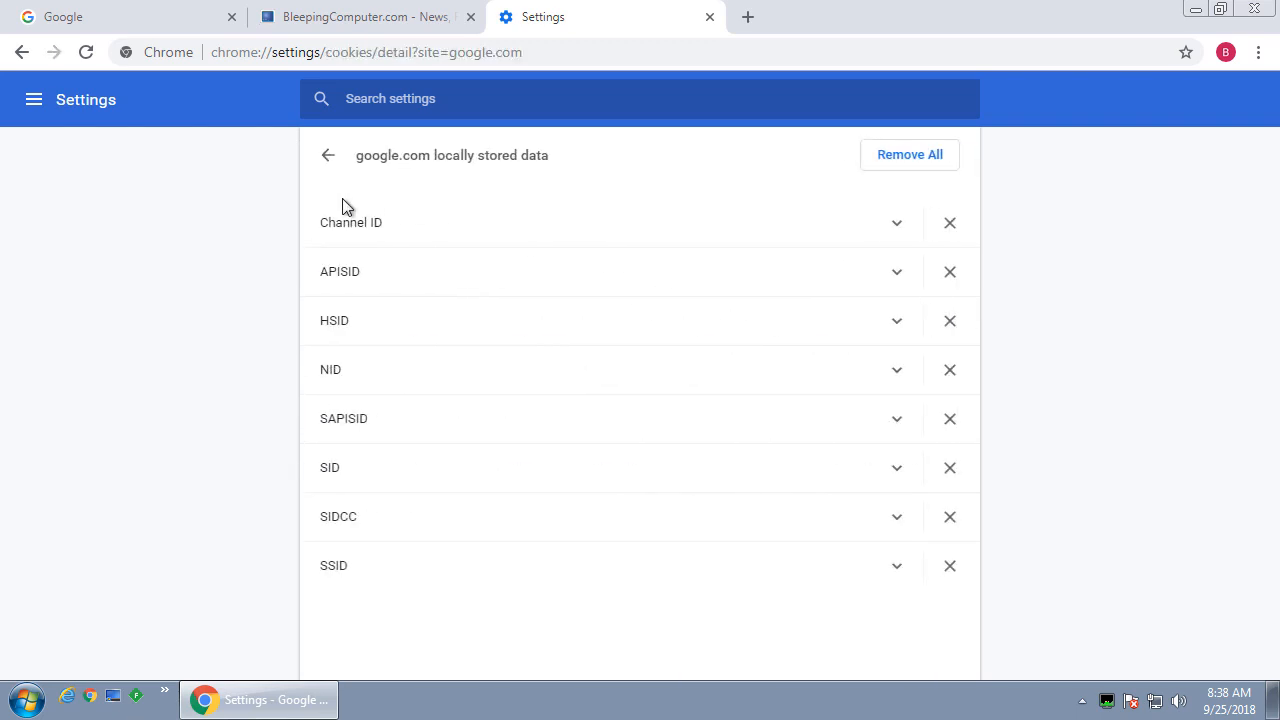
{"action": "left_click", "coordinate": [328, 156]}
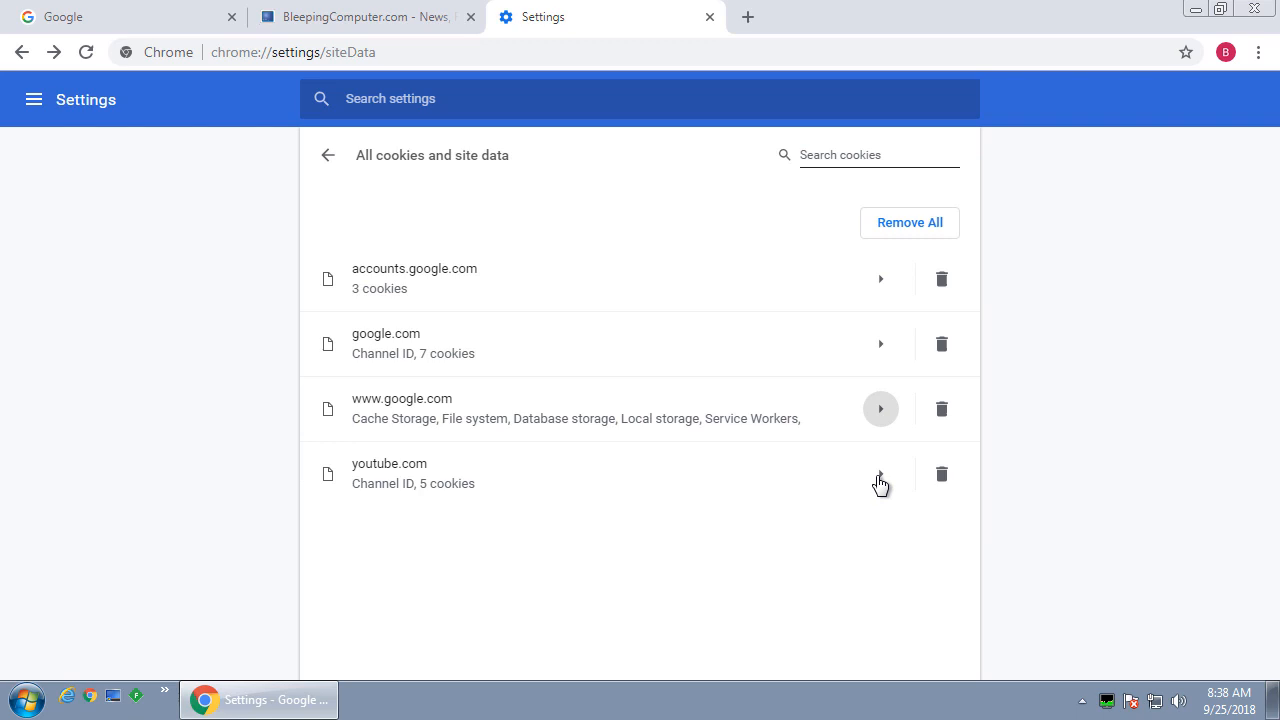
{"action": "left_click", "coordinate": [880, 474]}
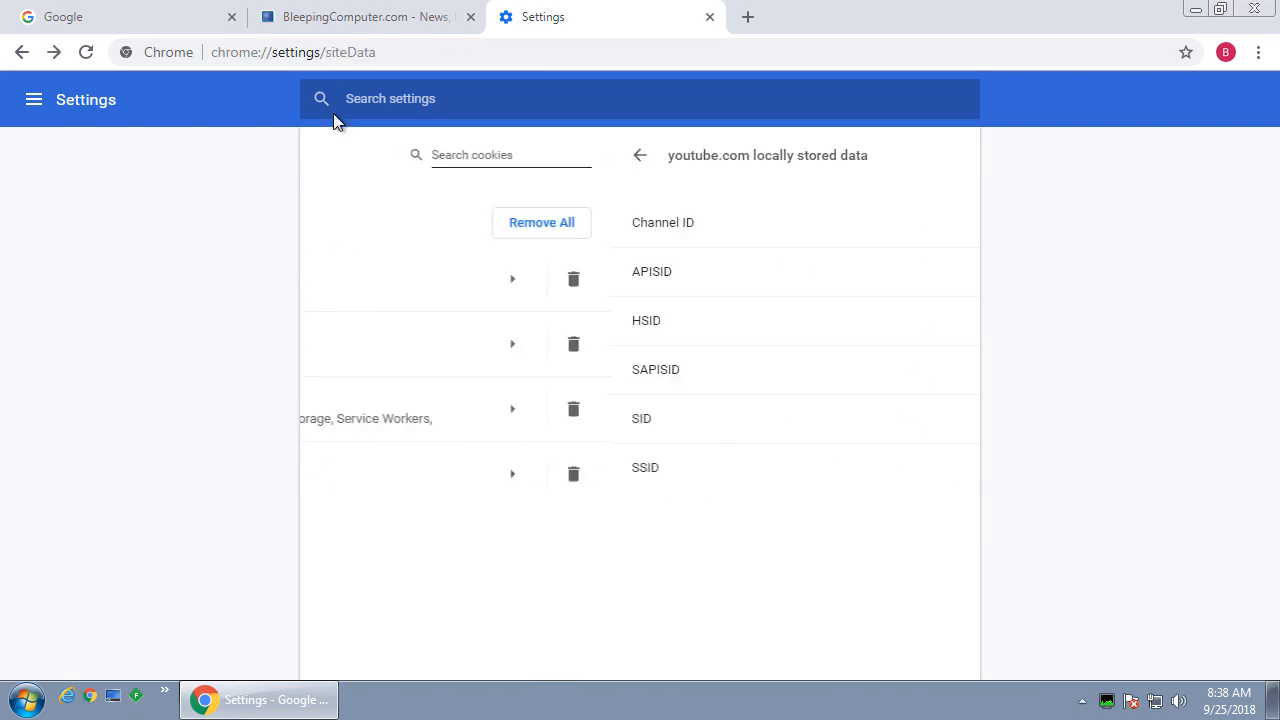
{"action": "left_click", "coordinate": [124, 16]}
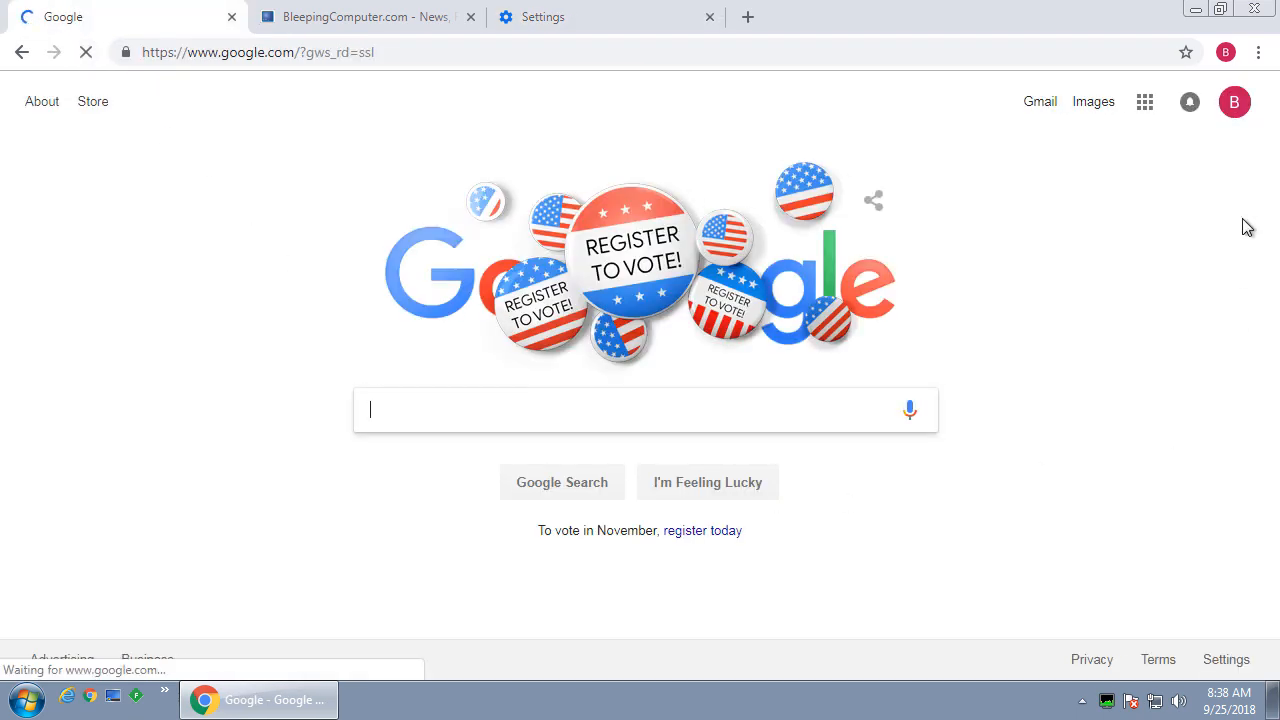
{"action": "left_click", "coordinate": [1234, 100]}
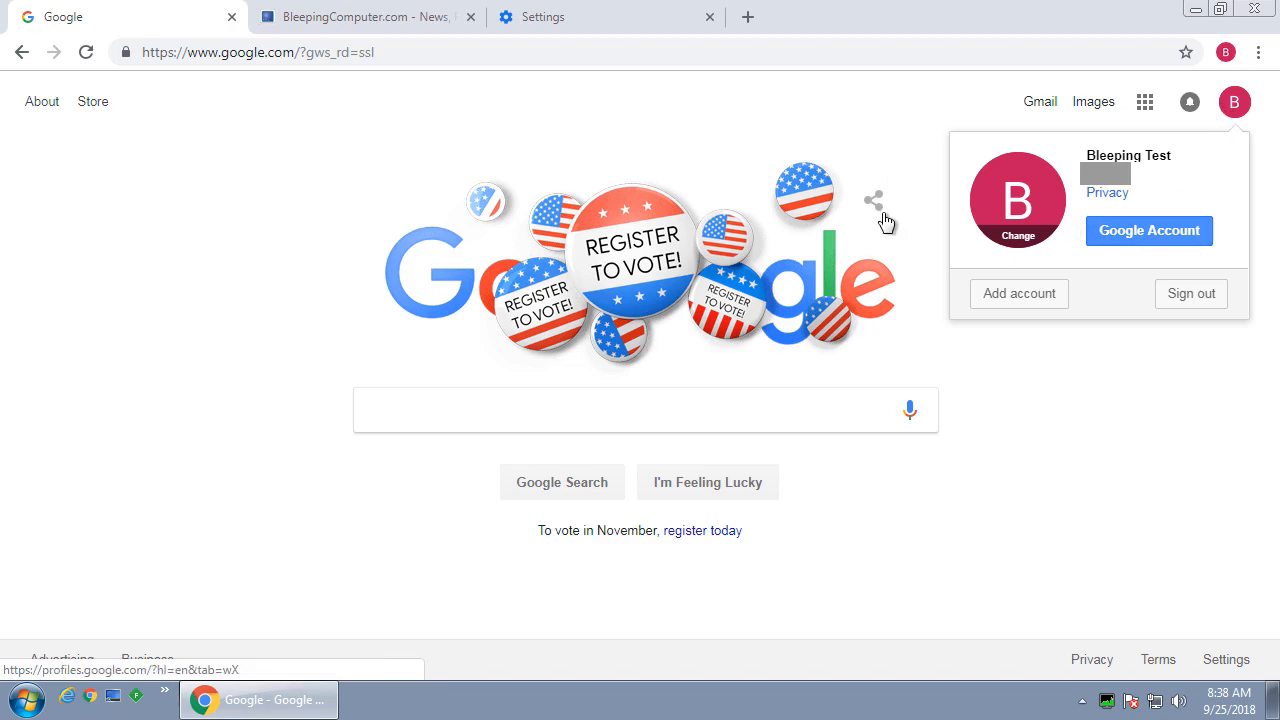
{"action": "left_click", "coordinate": [368, 16]}
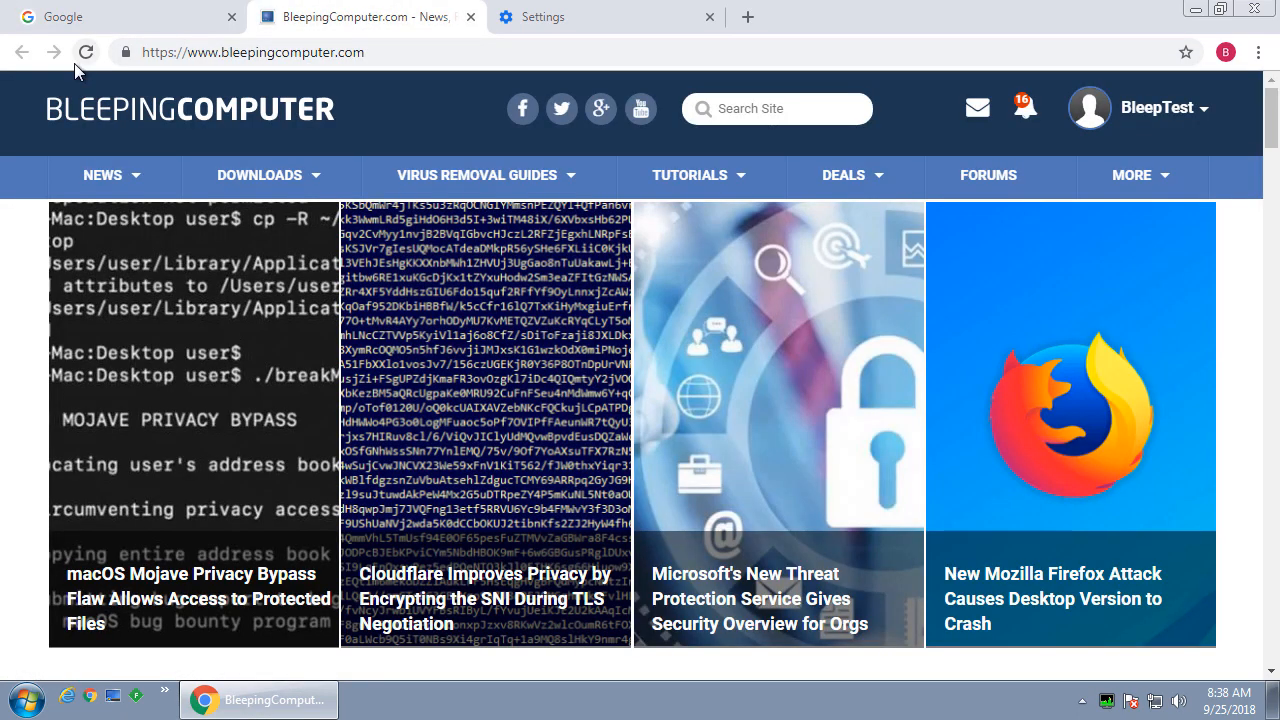
{"action": "left_click", "coordinate": [86, 52]}
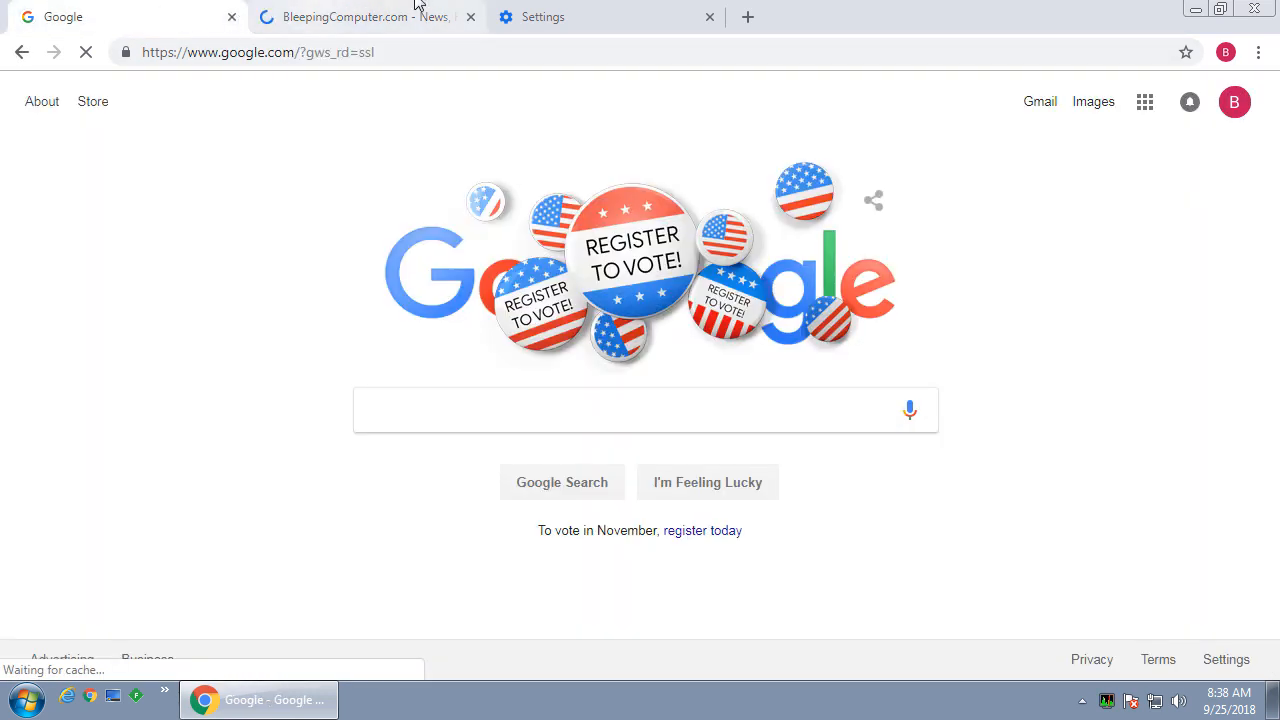
{"action": "mouse_move", "coordinate": [360, 16]}
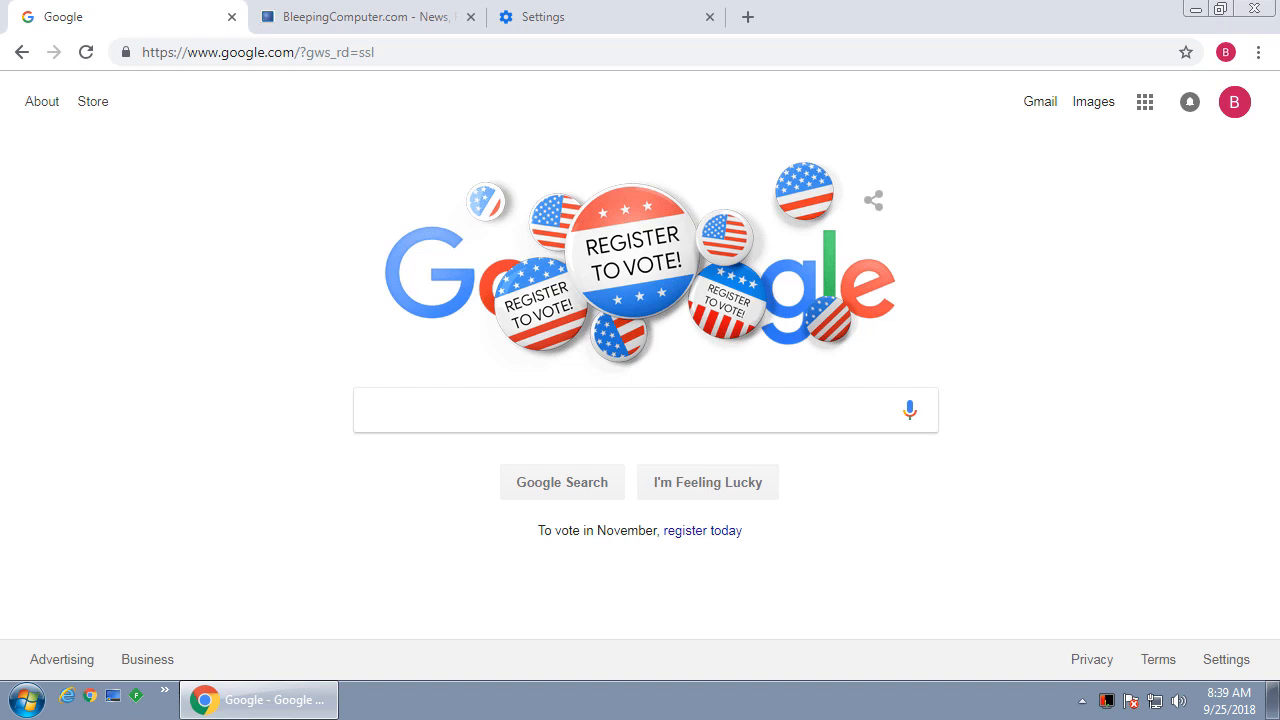
- Sign out of the Google account via the avatar menu on google.com
{"action": "left_click", "coordinate": [1234, 100]}
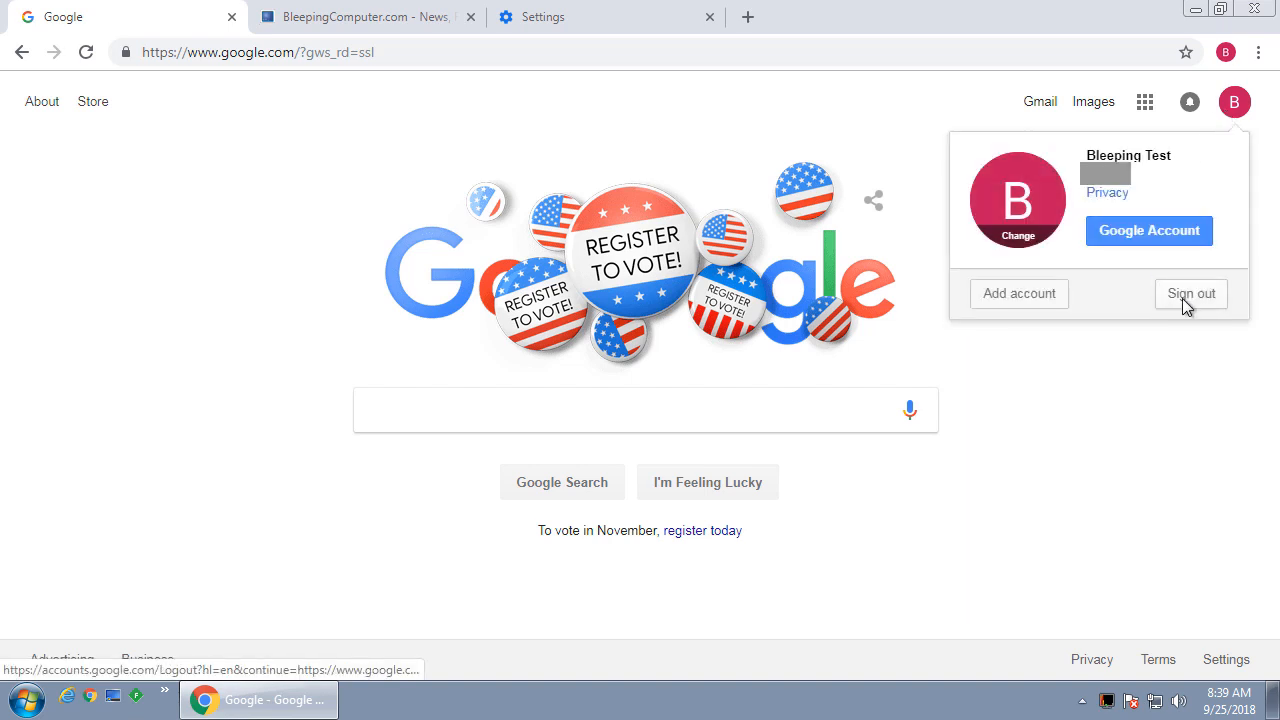
{"action": "left_click", "coordinate": [1258, 52]}
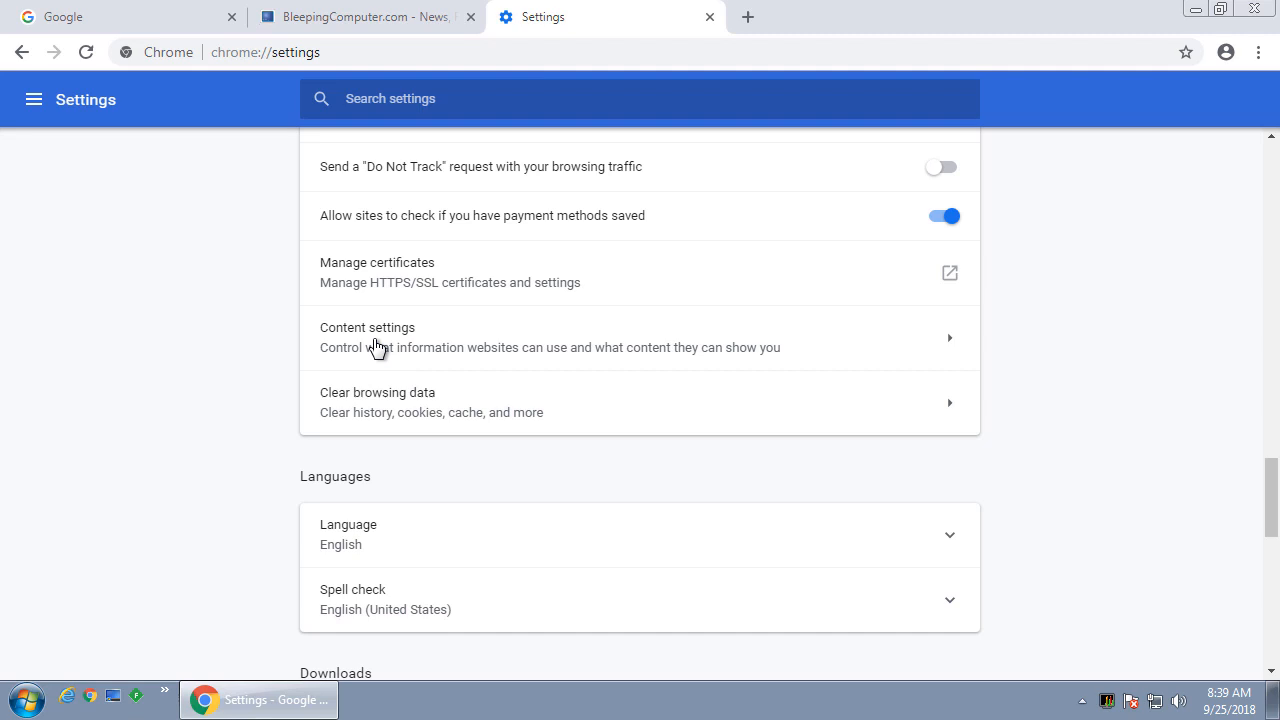
{"action": "left_click", "coordinate": [368, 336]}
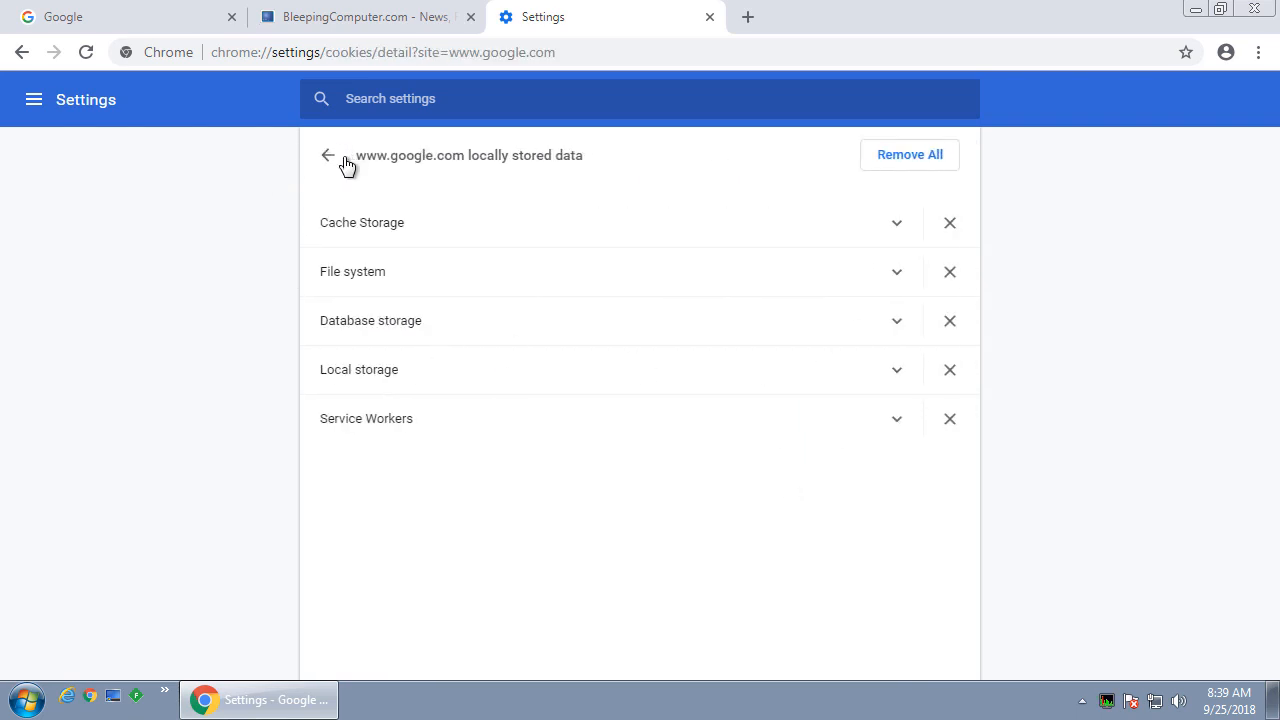
{"action": "left_click", "coordinate": [328, 156]}
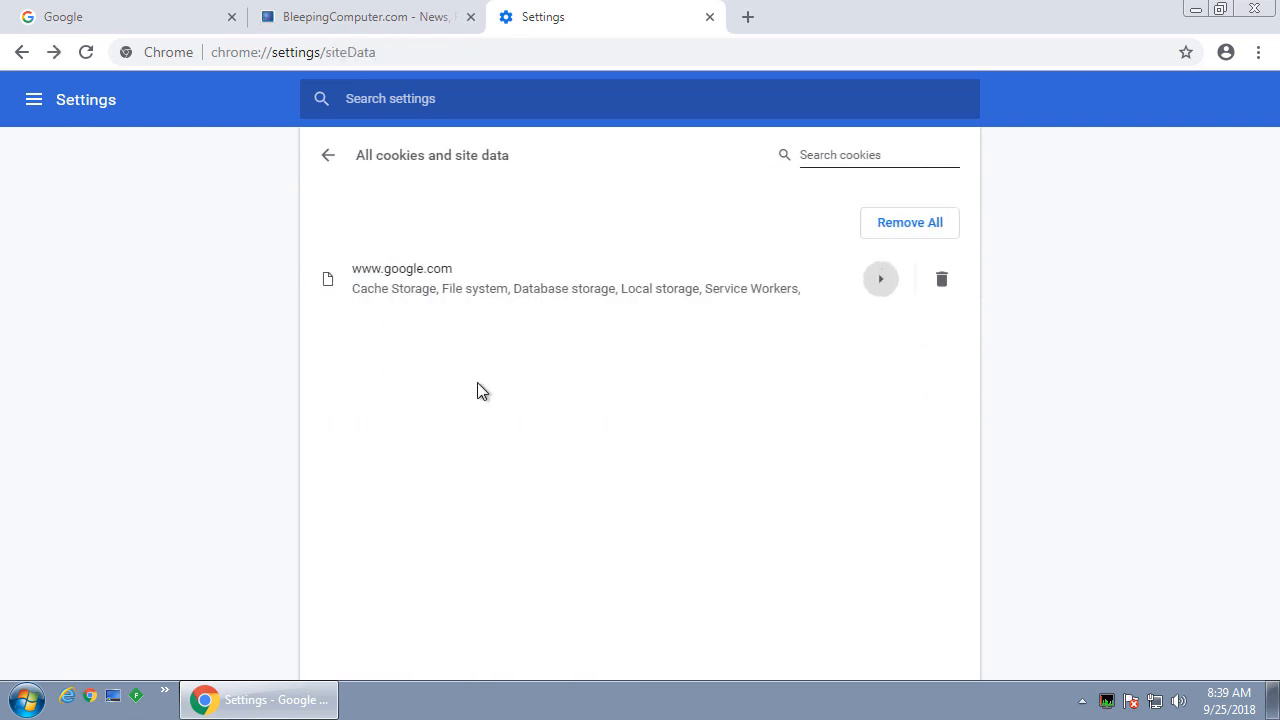